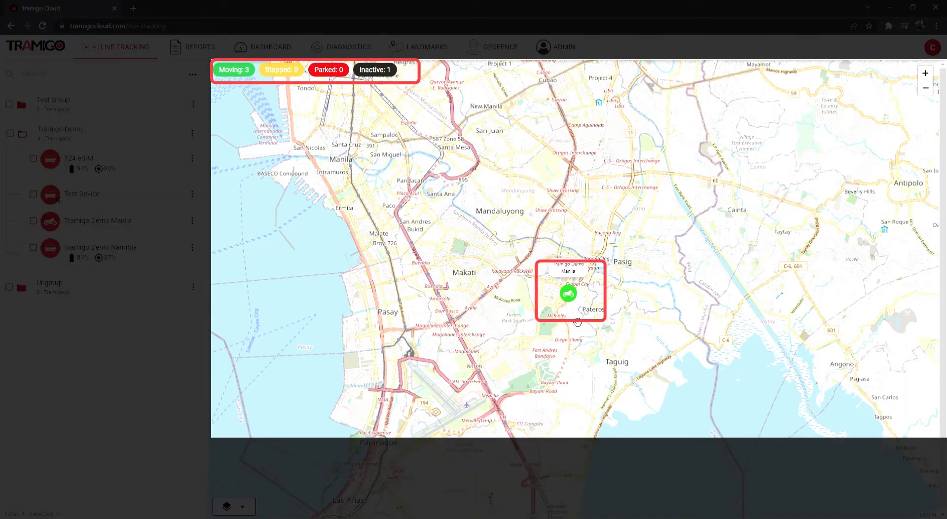
Follow Tramigo Demo Manila's live position and centre the map on it.
{"action": "left_click", "coordinate": [568, 294]}
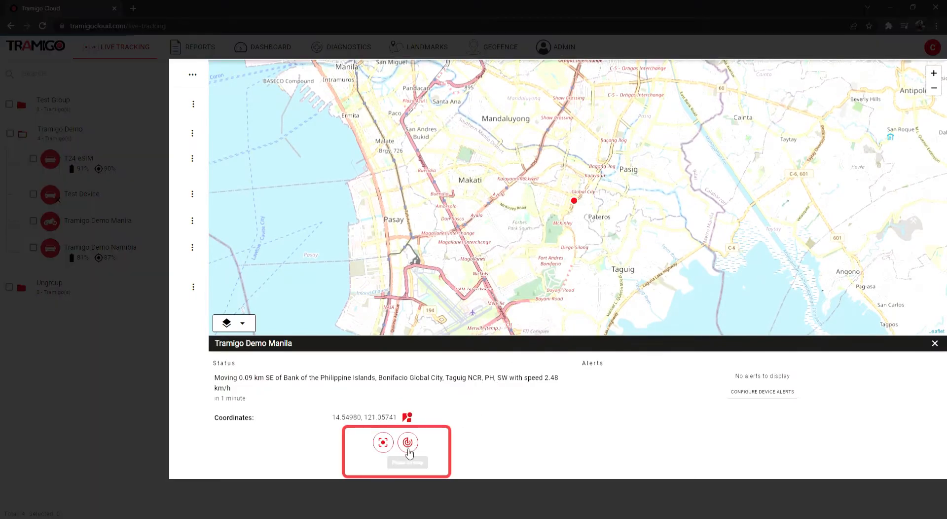
{"action": "left_click", "coordinate": [383, 442]}
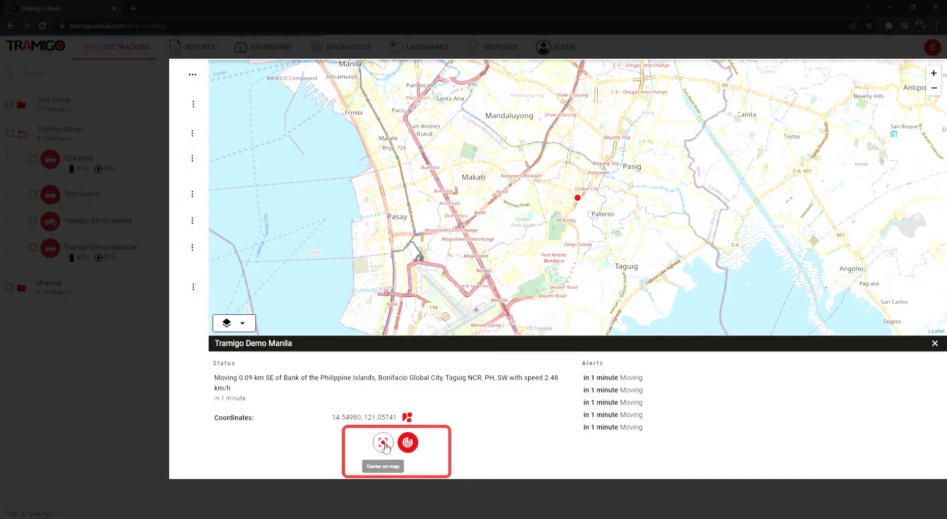
{"action": "left_click", "coordinate": [383, 442]}
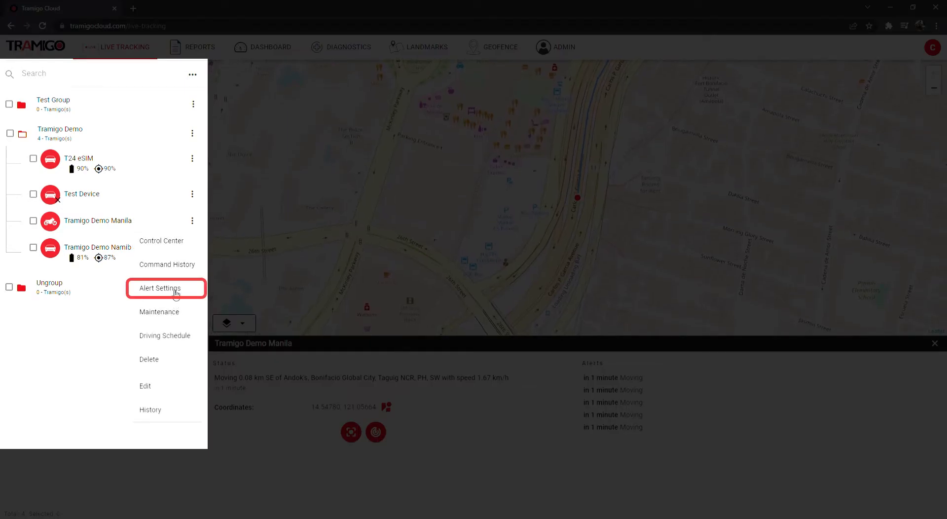
Turn on all tracking alerts for Tramigo Demo Manila and review the 100 km/h speed alarm options.
{"action": "left_click", "coordinate": [161, 287]}
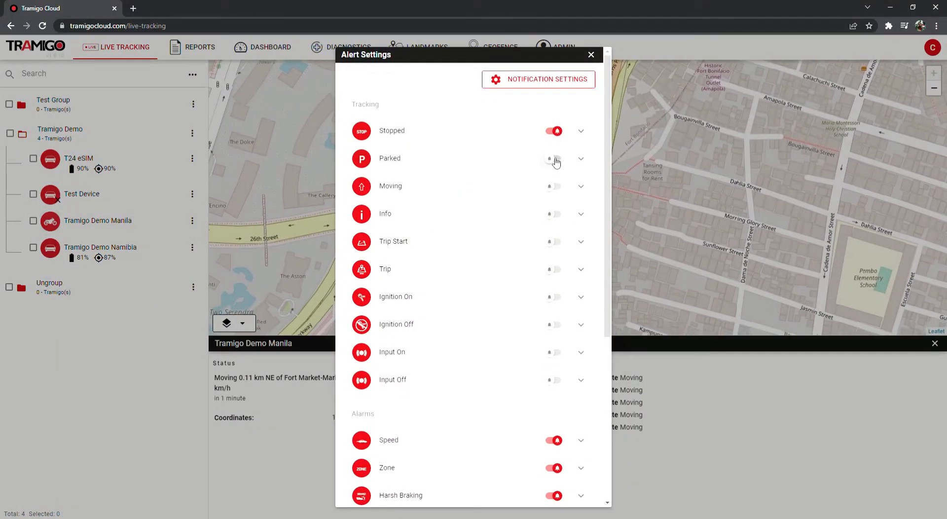
{"action": "left_click", "coordinate": [553, 157]}
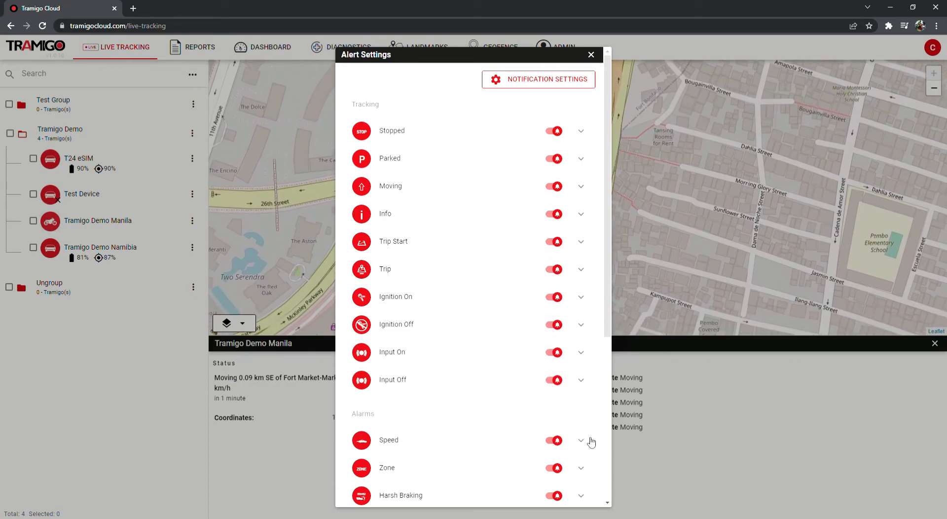
{"action": "left_click", "coordinate": [580, 440]}
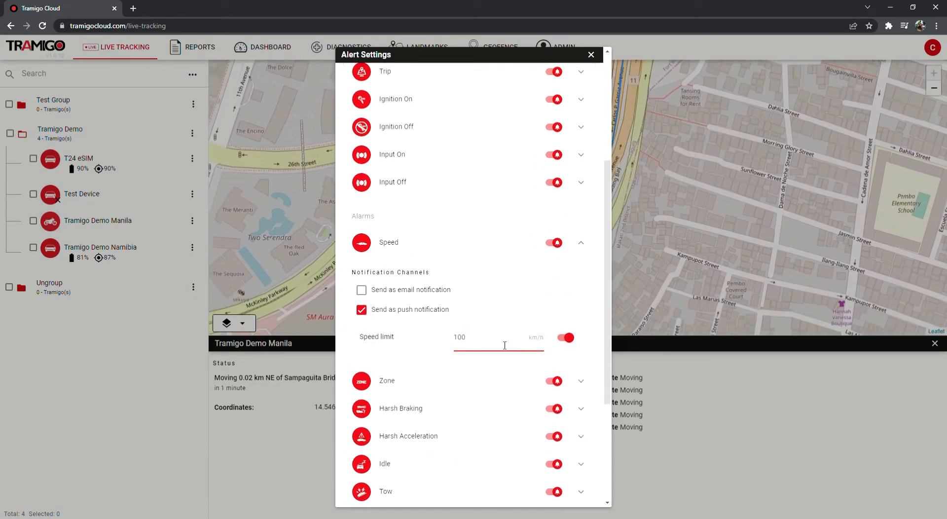
{"action": "left_click", "coordinate": [589, 55]}
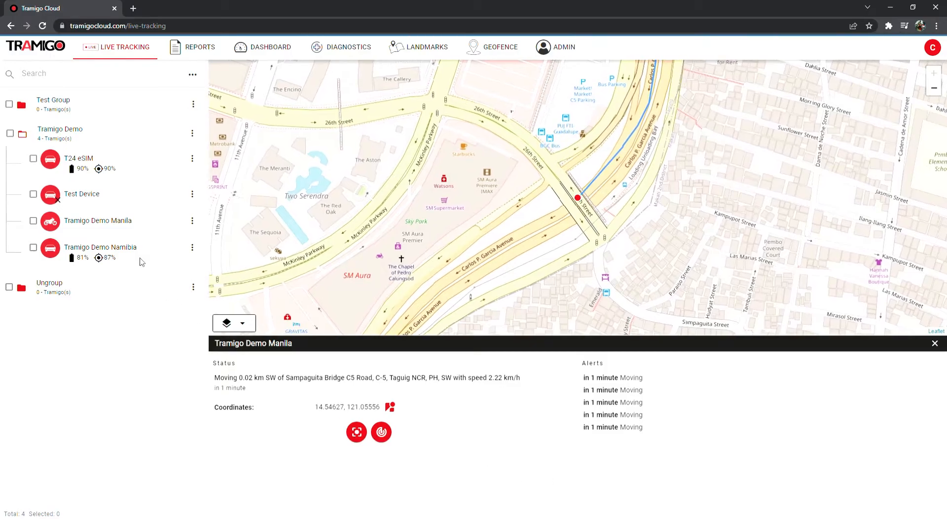
Save a new notification email address in the Notifications settings.
{"action": "left_click", "coordinate": [192, 246]}
{"action": "type", "text": "supporttramigo@"}
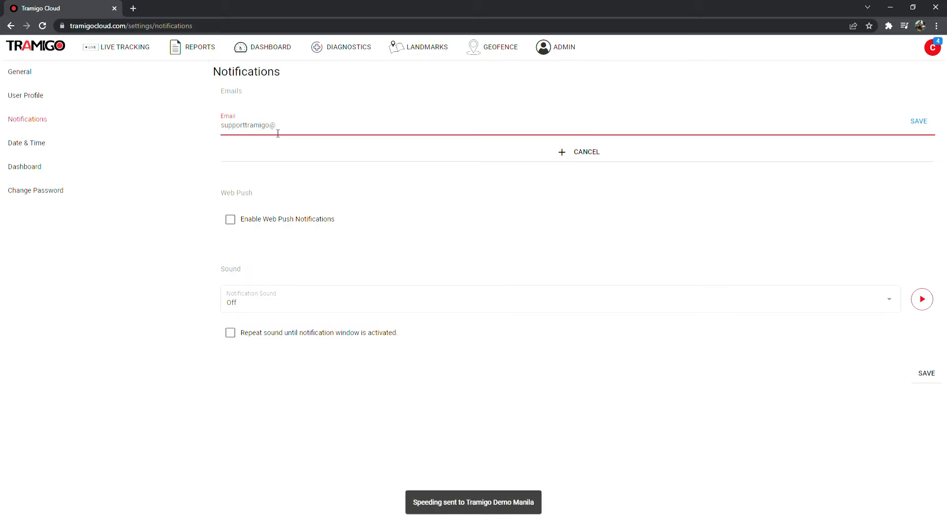
{"action": "left_click", "coordinate": [124, 47]}
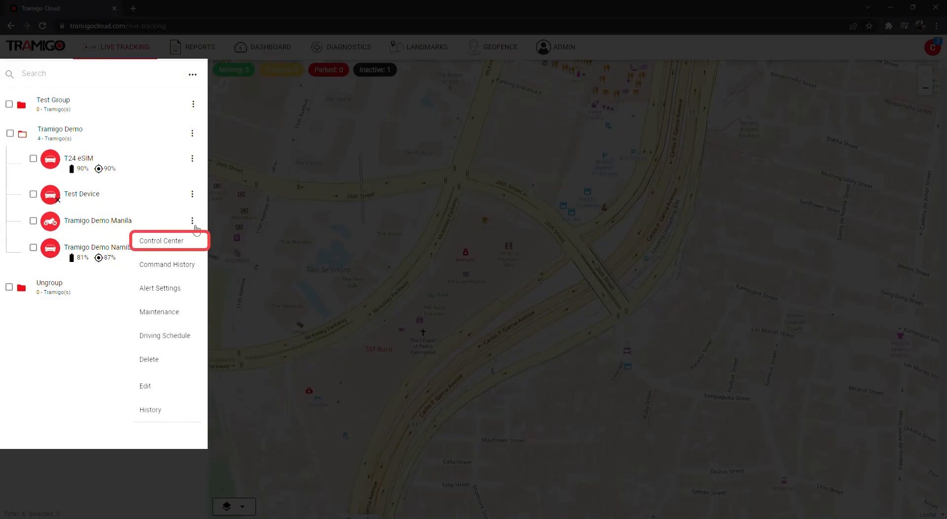
Enter the advanced command set,tripstart,1 in Tramigo Demo Manila's Control Center.
{"action": "left_click", "coordinate": [161, 240]}
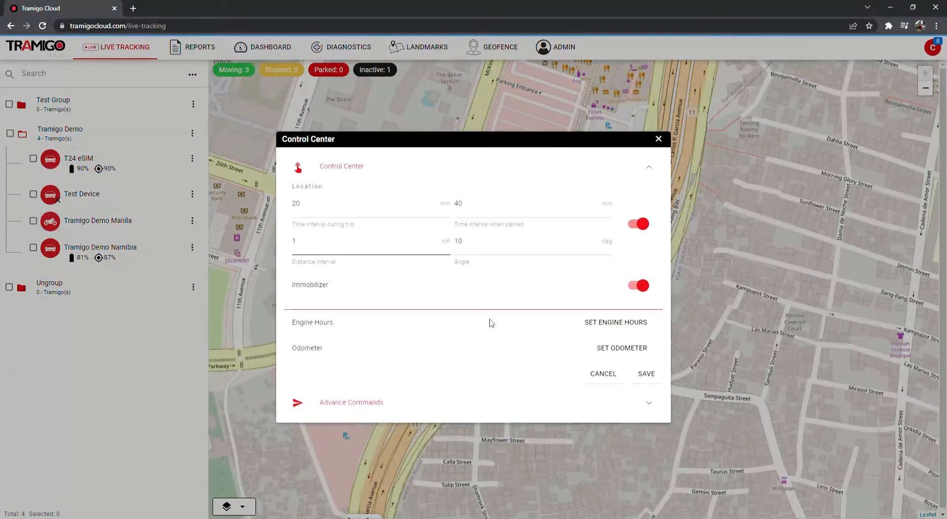
{"action": "left_click", "coordinate": [351, 401]}
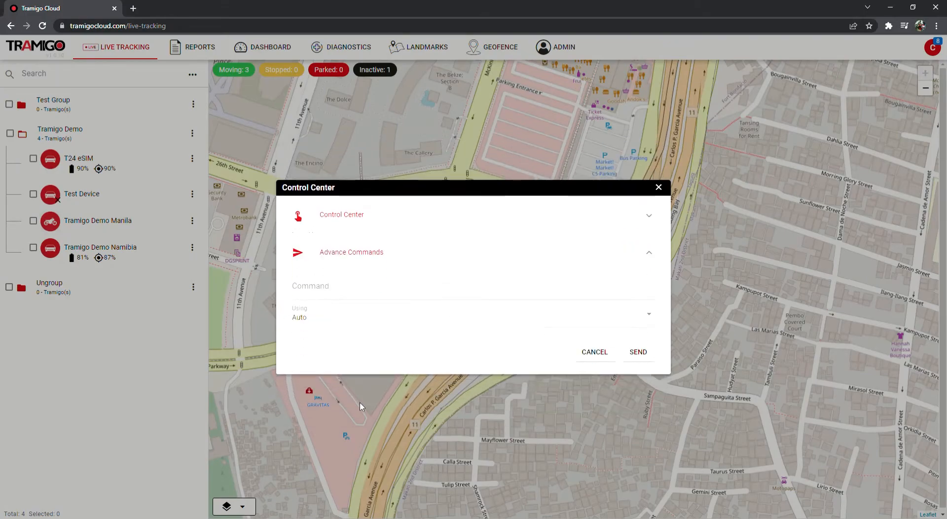
{"action": "type", "text": "set,tripstart,1"}
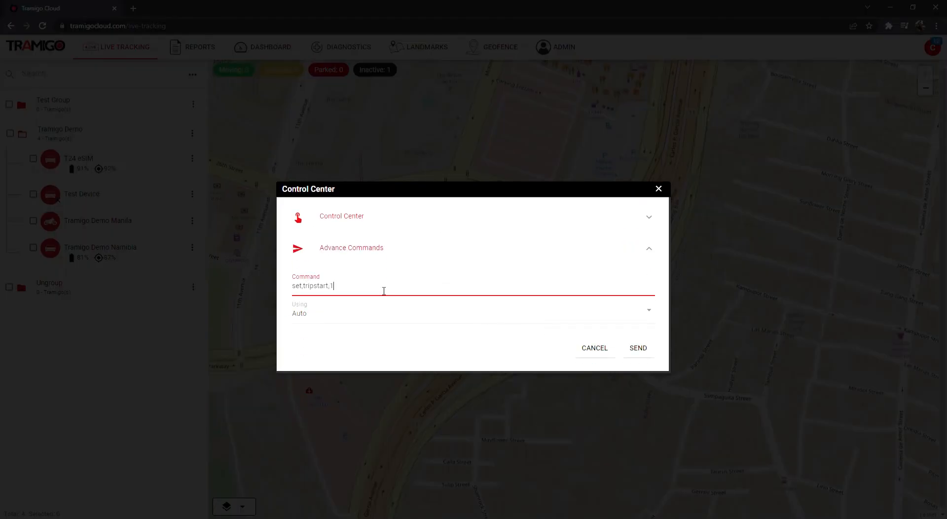